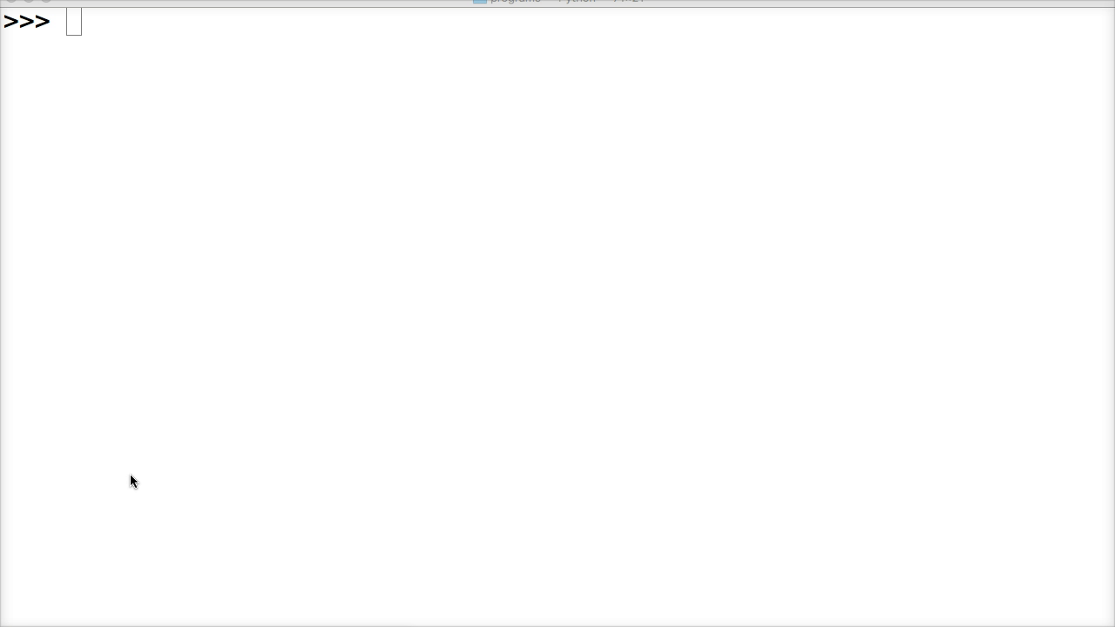
- Evaluate 98 % 7 giving 0 and 98 % 8 giving 2 at the prompt
type("9")
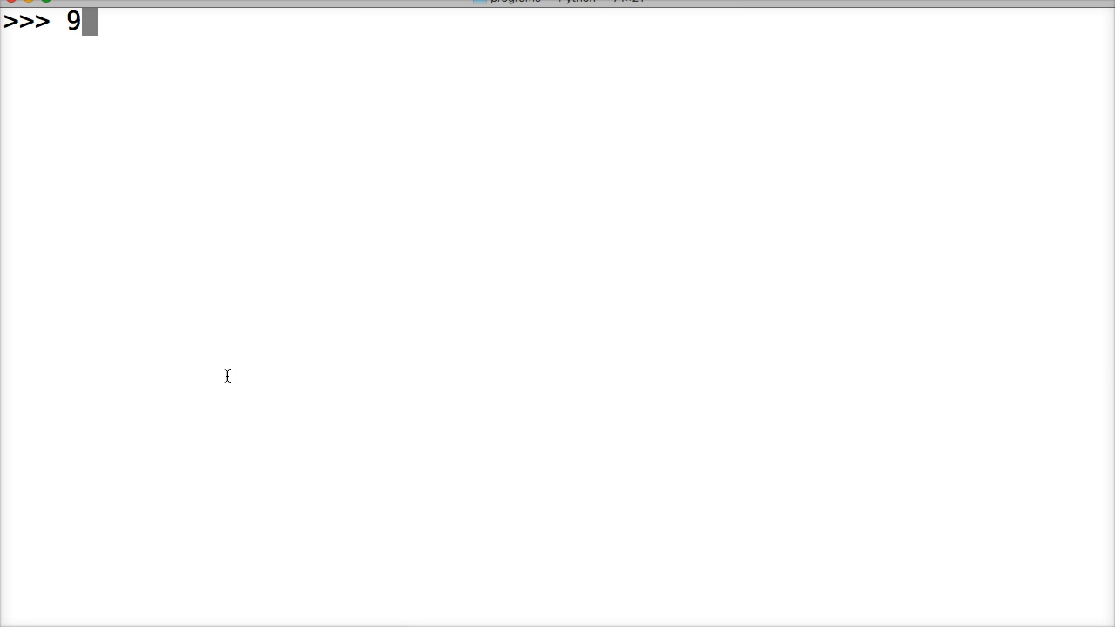
type("8 % 7")
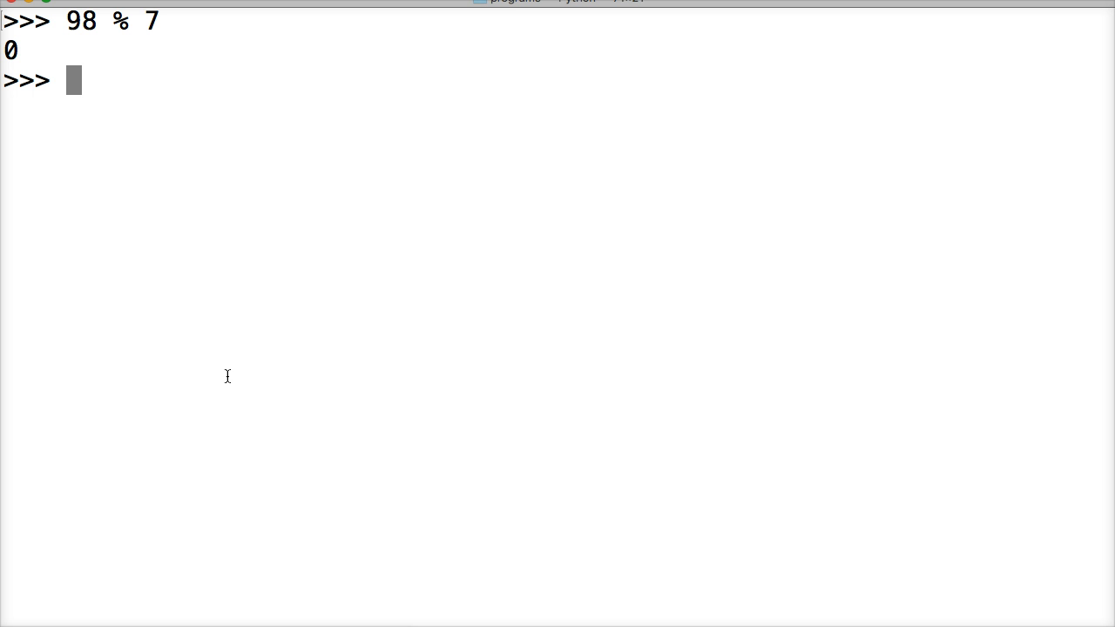
type("98")
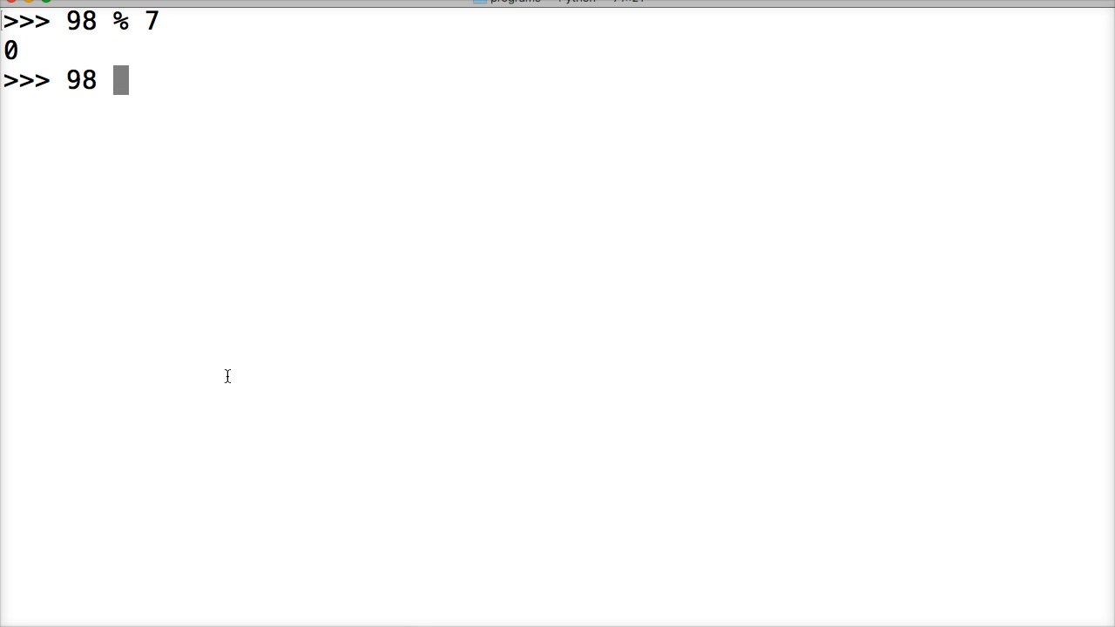
type("% 8")
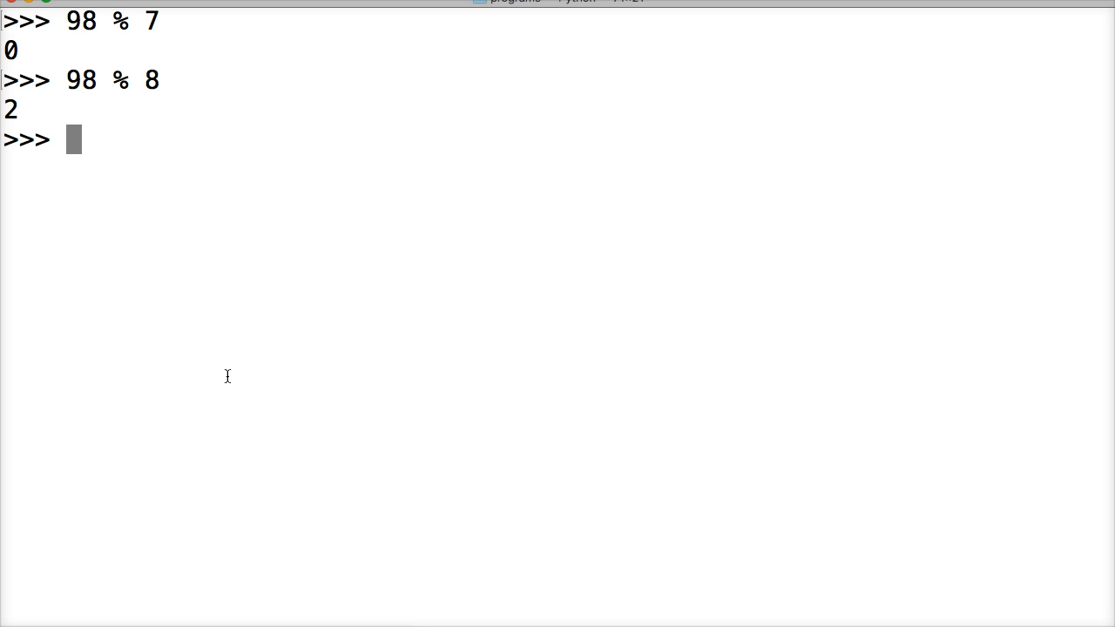
- Evaluate 98 / 8 giving 12.25 and 98 // 8 giving floor quotient 12
type("98 / 8")
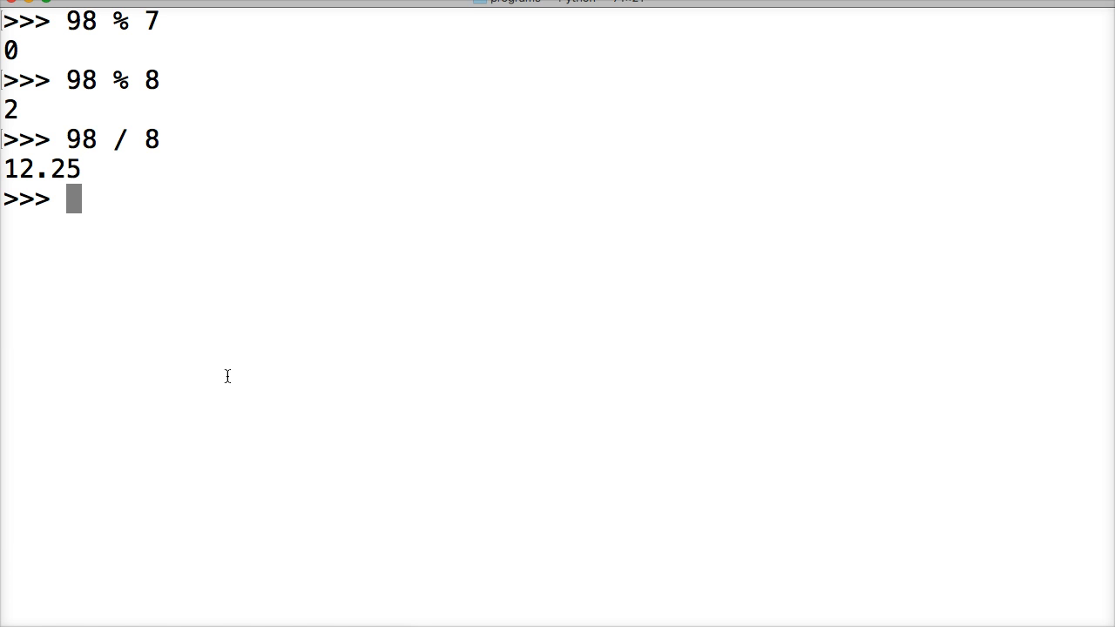
type("98 // 8")
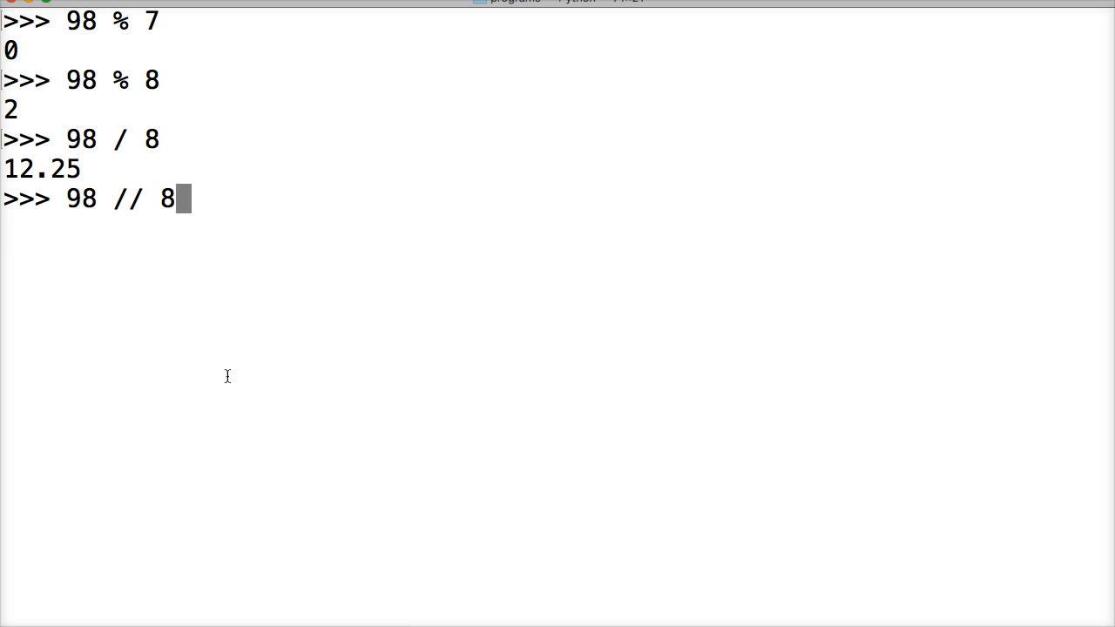
key("Return")
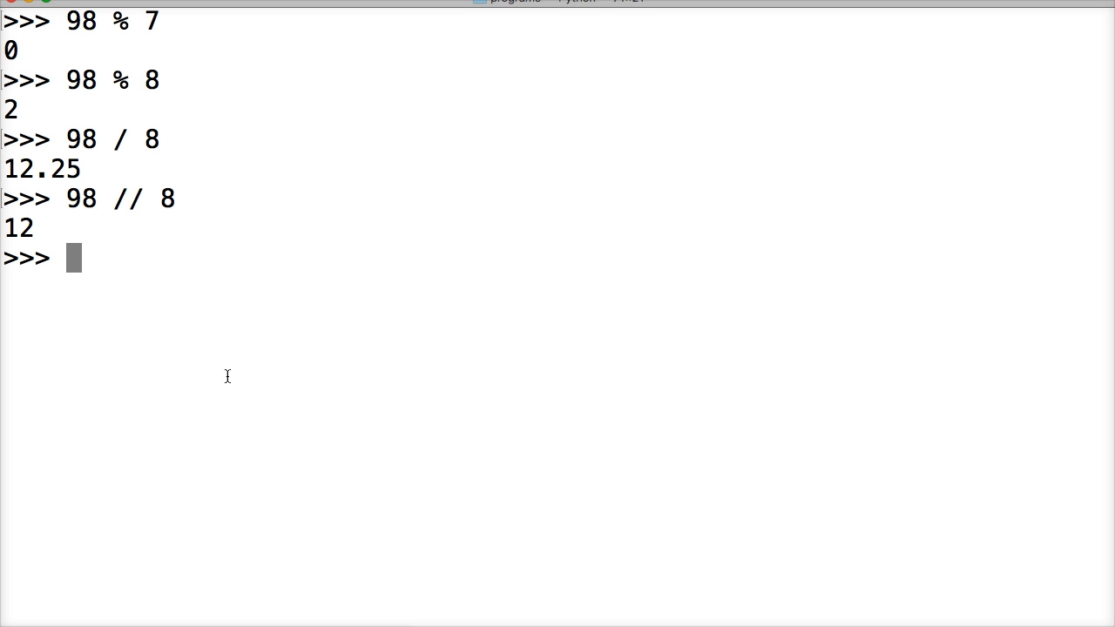
- Evaluate 12 * 8 giving 96 and 98 - 96 giving the remainder 2
type("12 * 8")
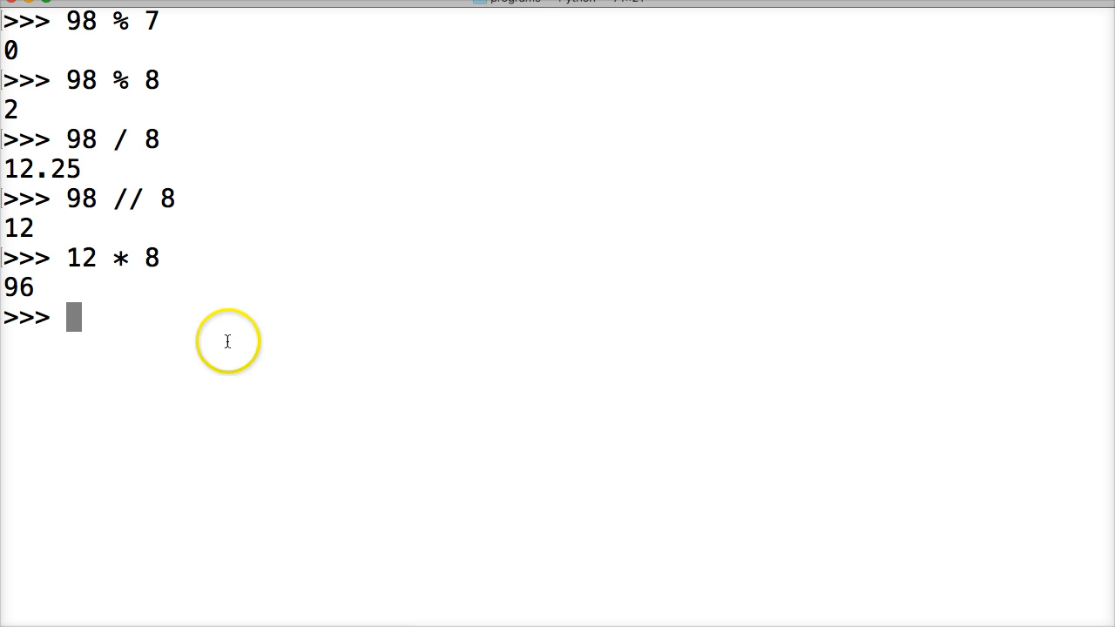
type("9")
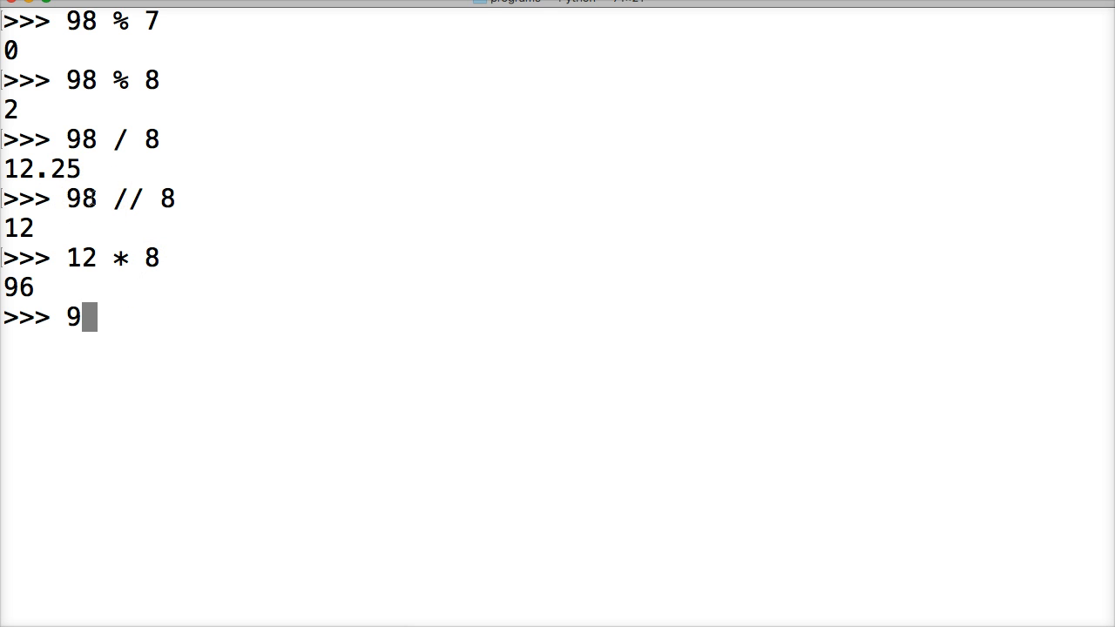
type("- 96")
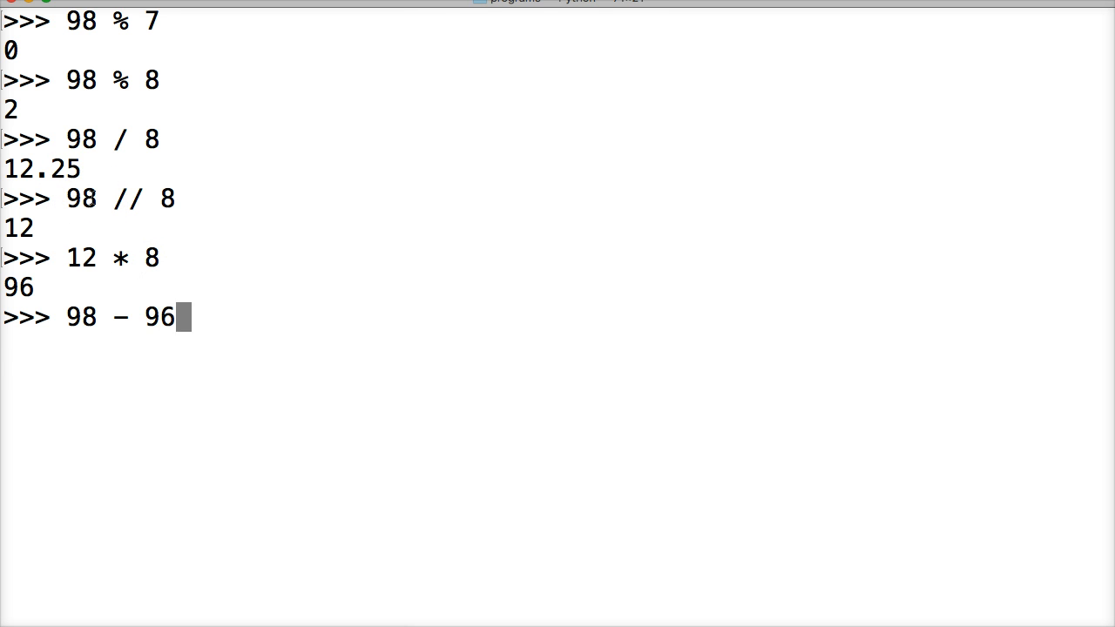
key("enter")
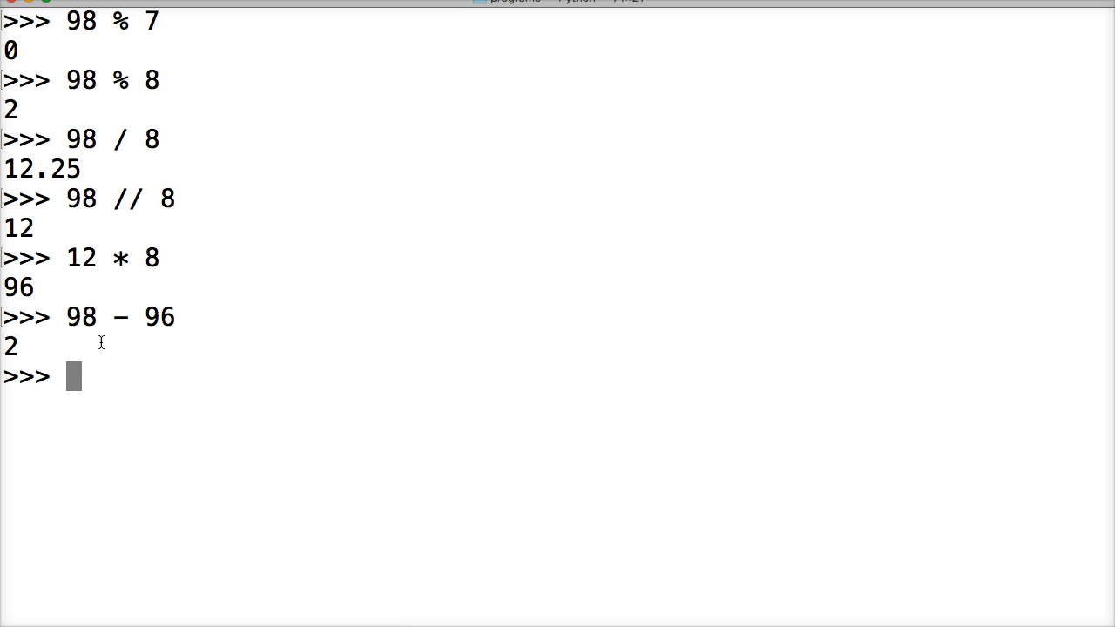
- Evaluate 0 % 98 returning 0, then 87 % 0 raising a ZeroDivisionError traceback
type("0")
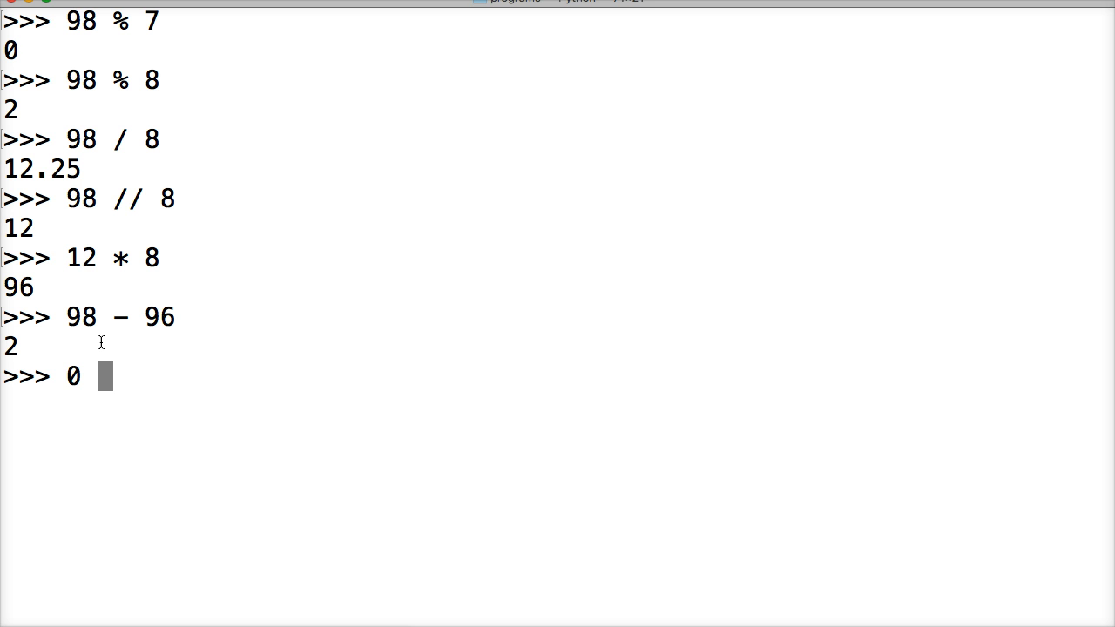
type("%")
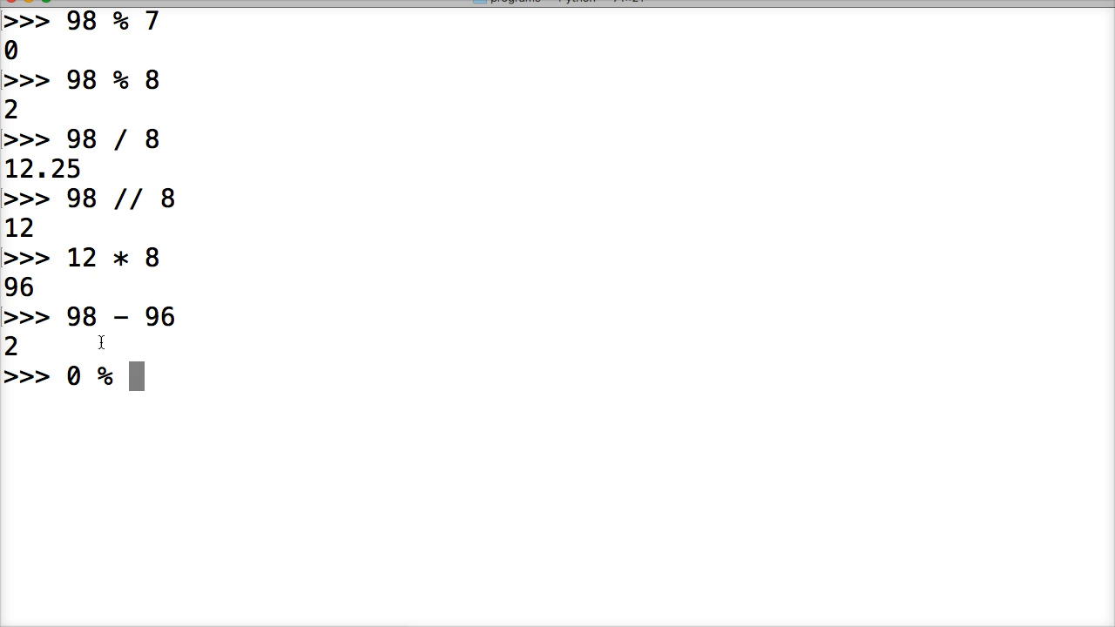
type("98")
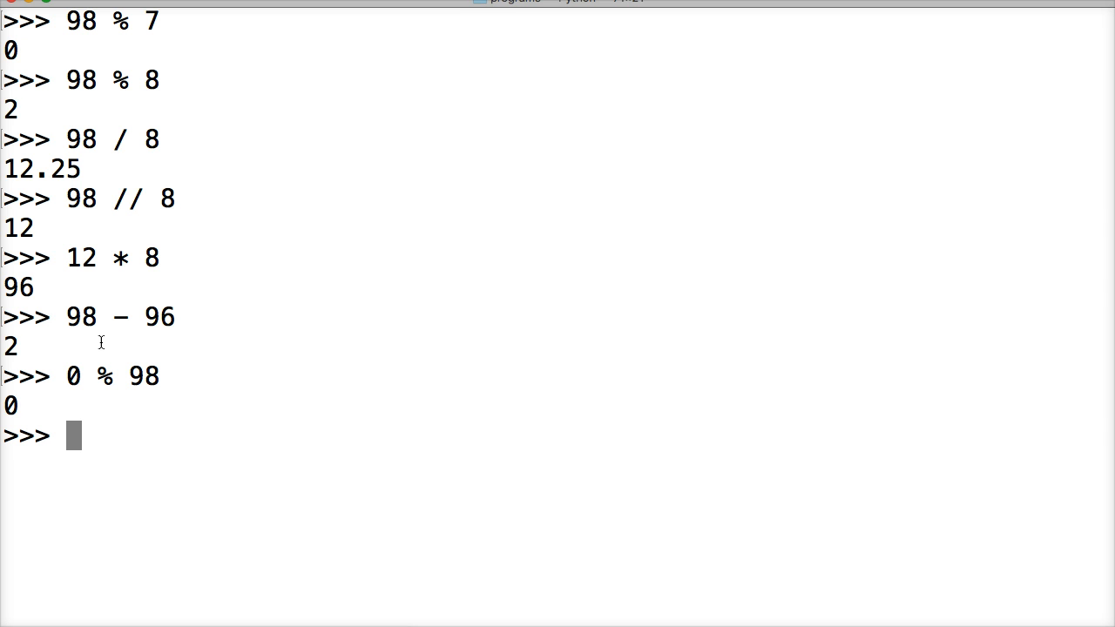
type("87")
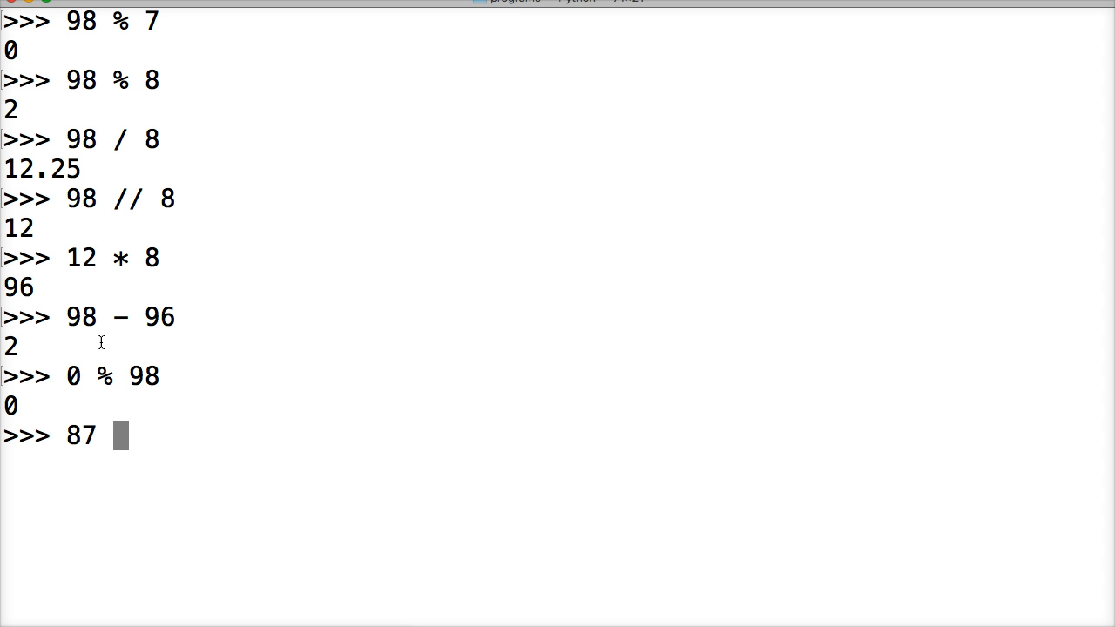
type("% 0")
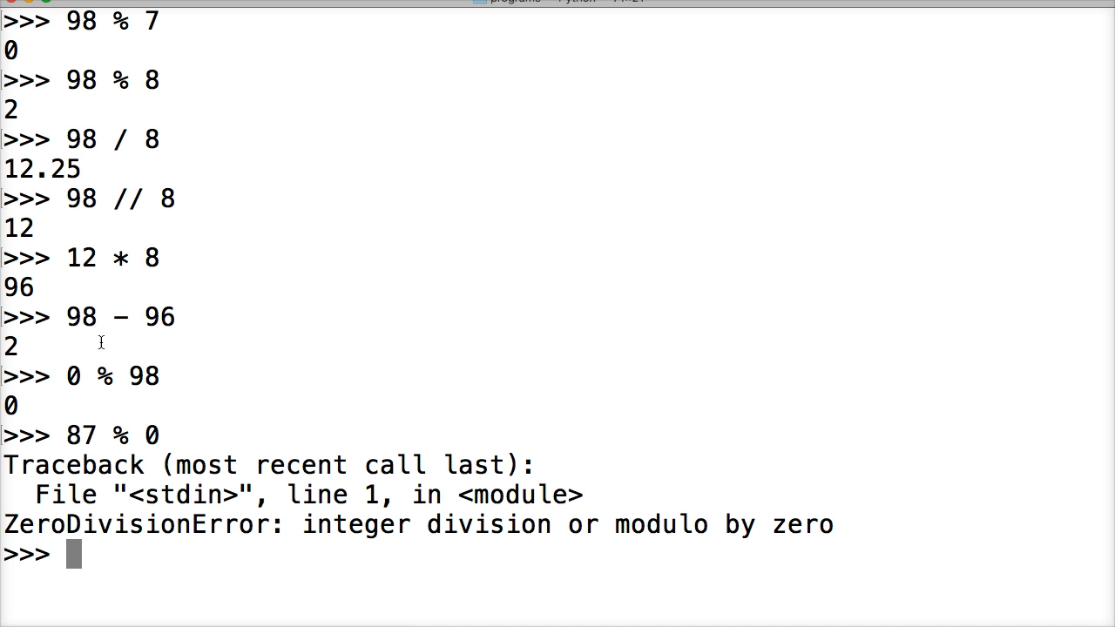
- Evaluate 13 % 98 giving 13, 2 % 4 giving 2 and 2 % 78 giving 2
type("13")
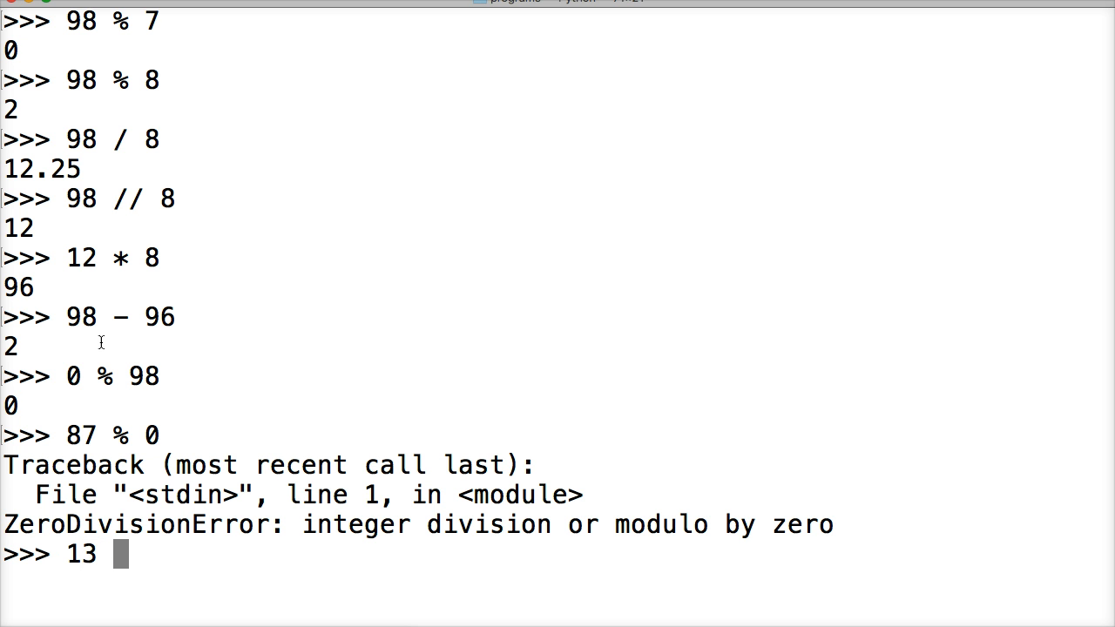
type("%")
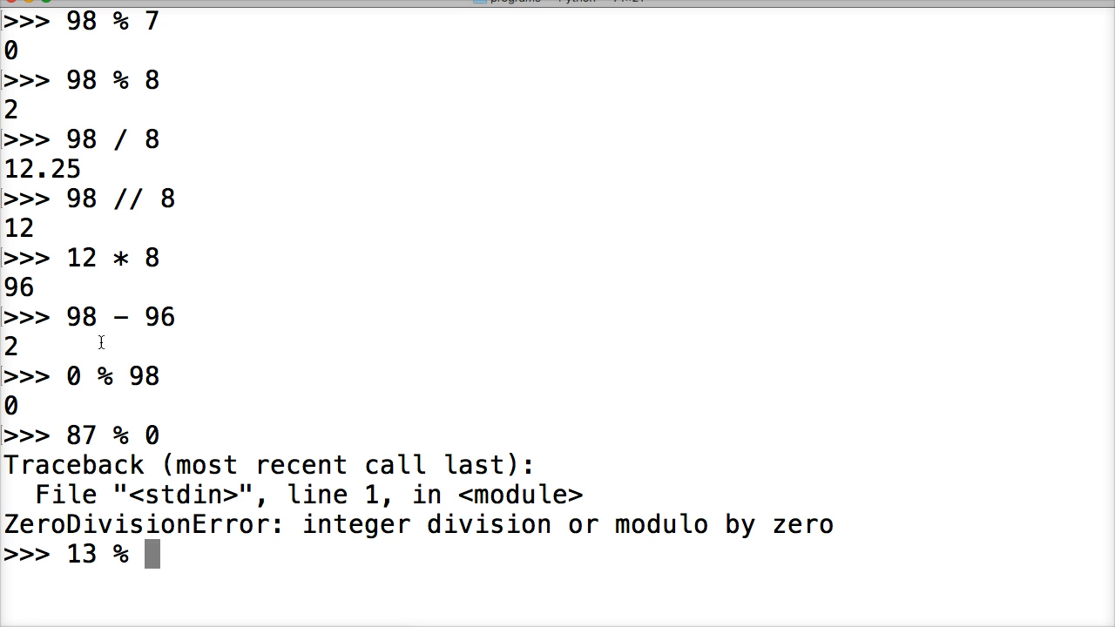
type("98")
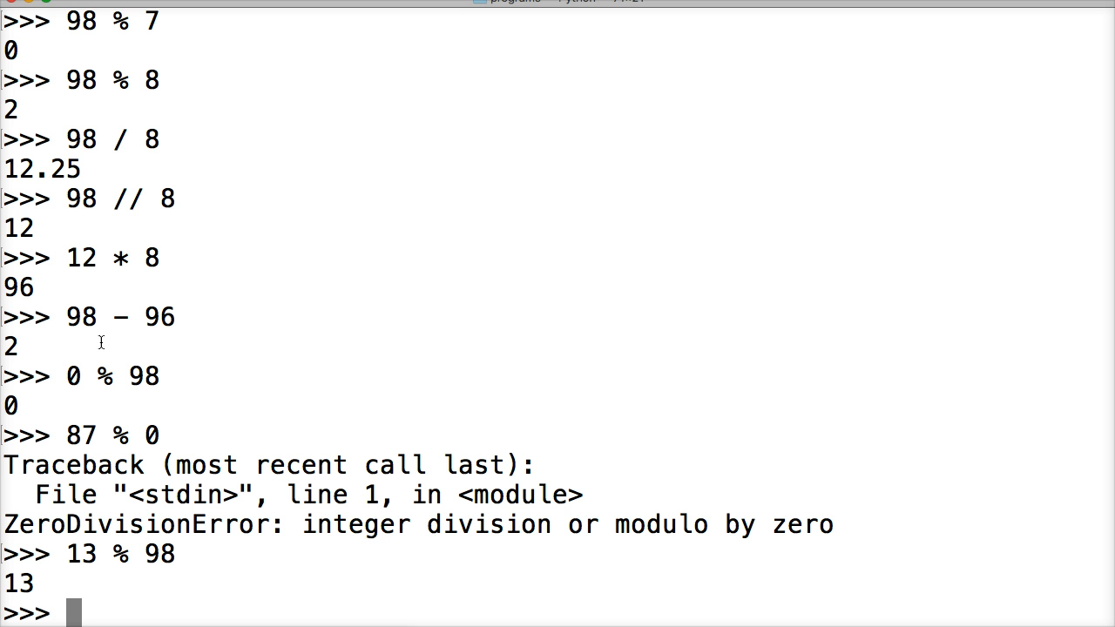
type("2")
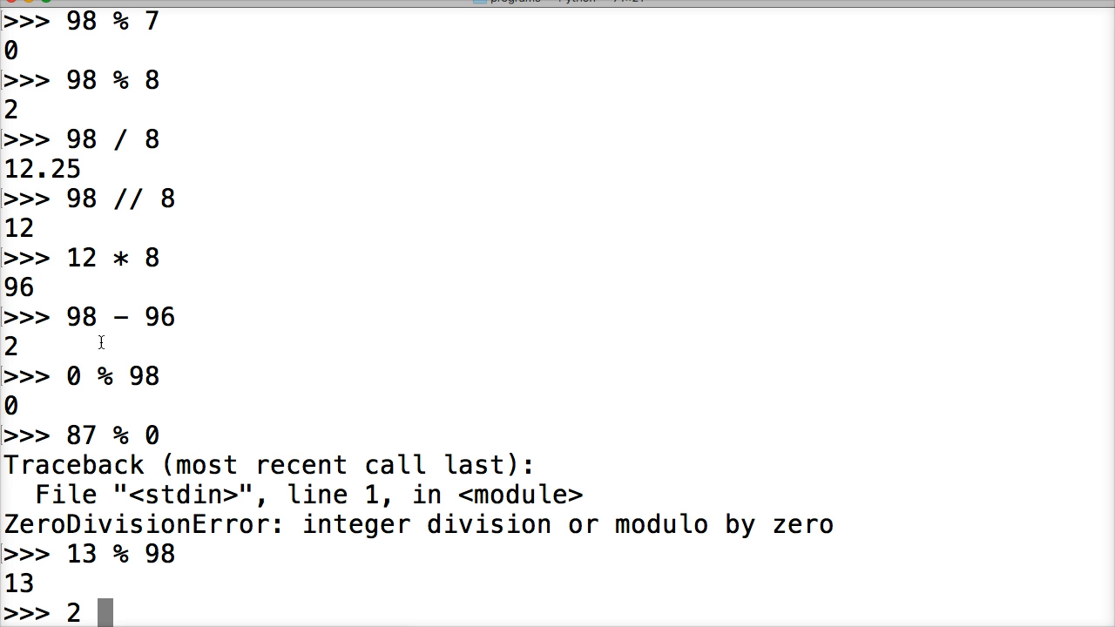
type("% 4")
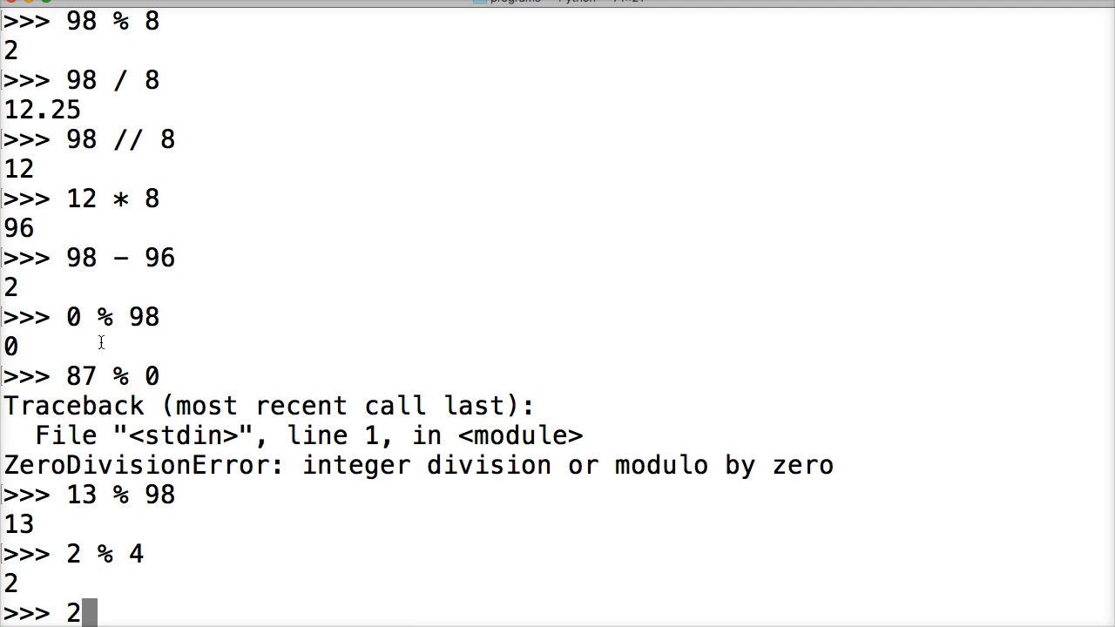
type("%")
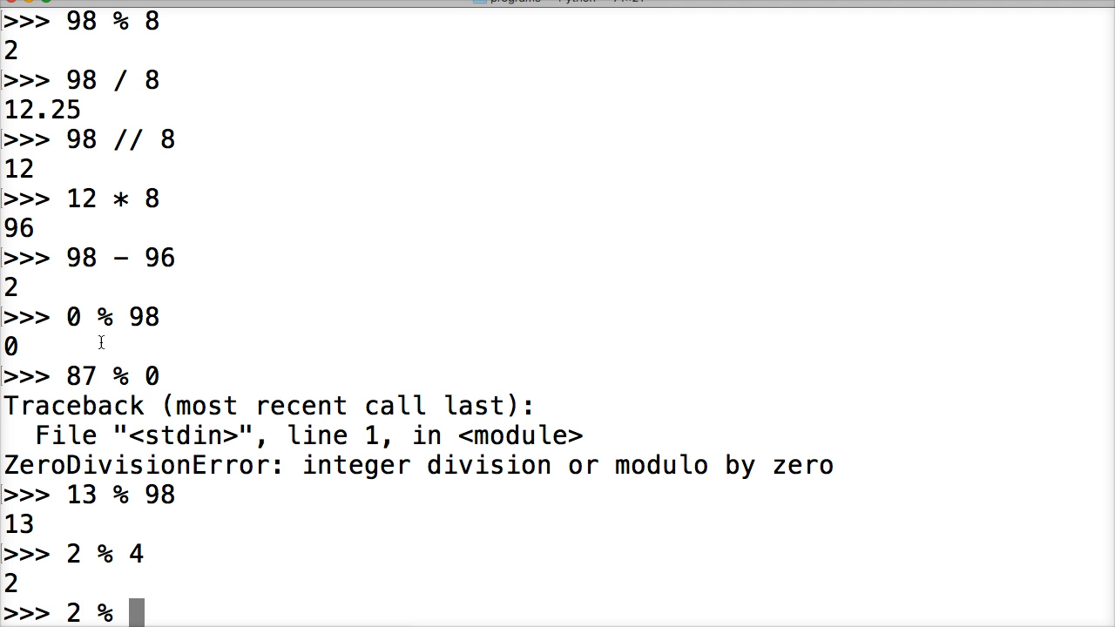
type("78")
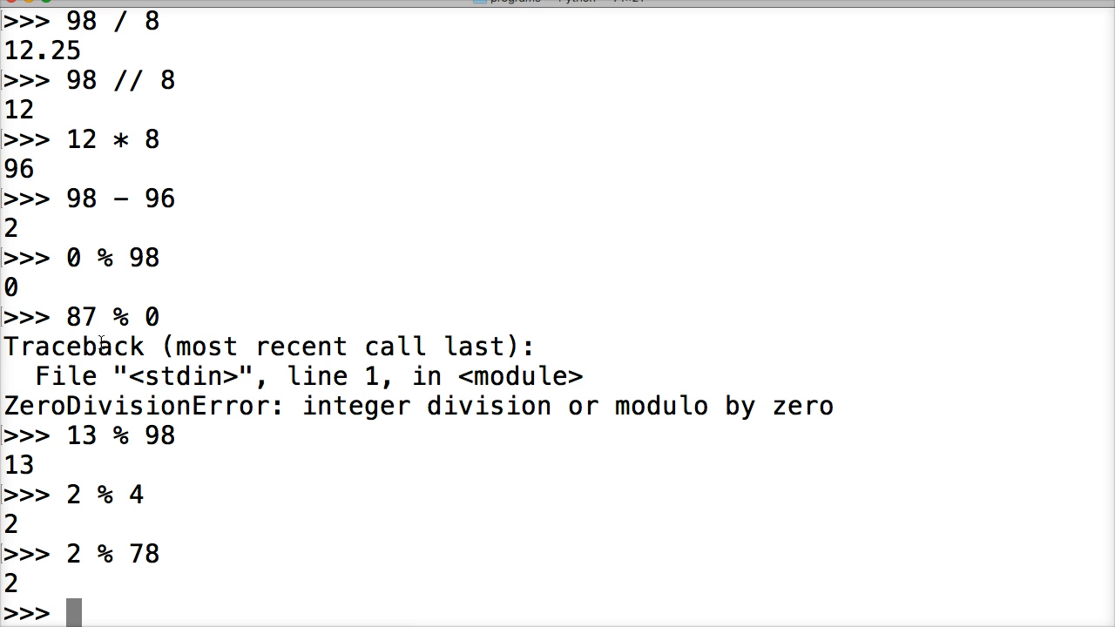